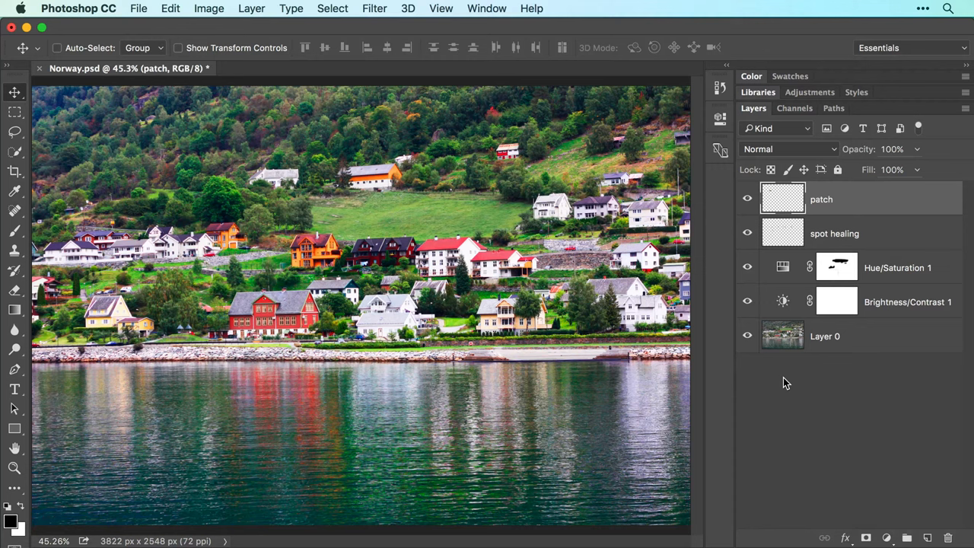
mouse_move(775, 336)
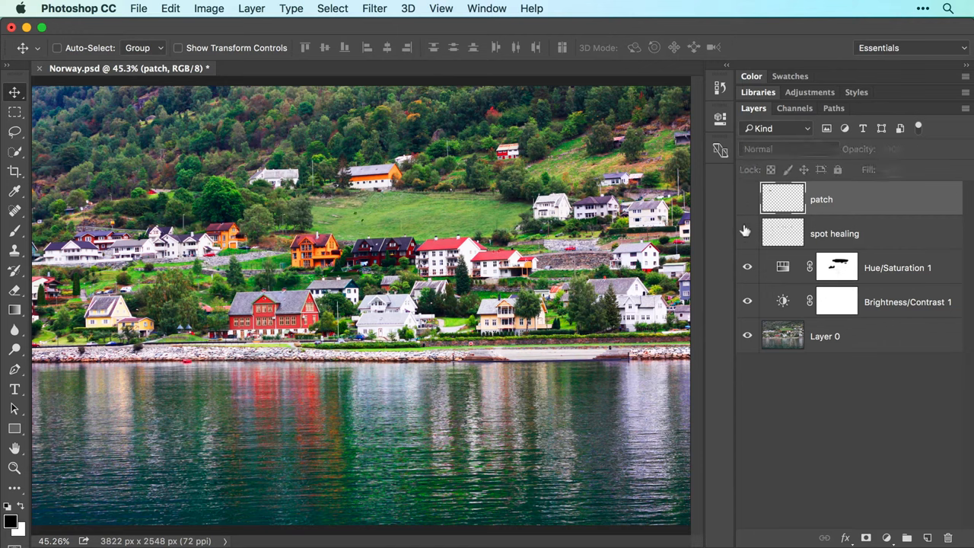
Delete the 'patch' and 'spot healing' layers, keeping the adjustment layers and Layer 0
left_click(747, 198)
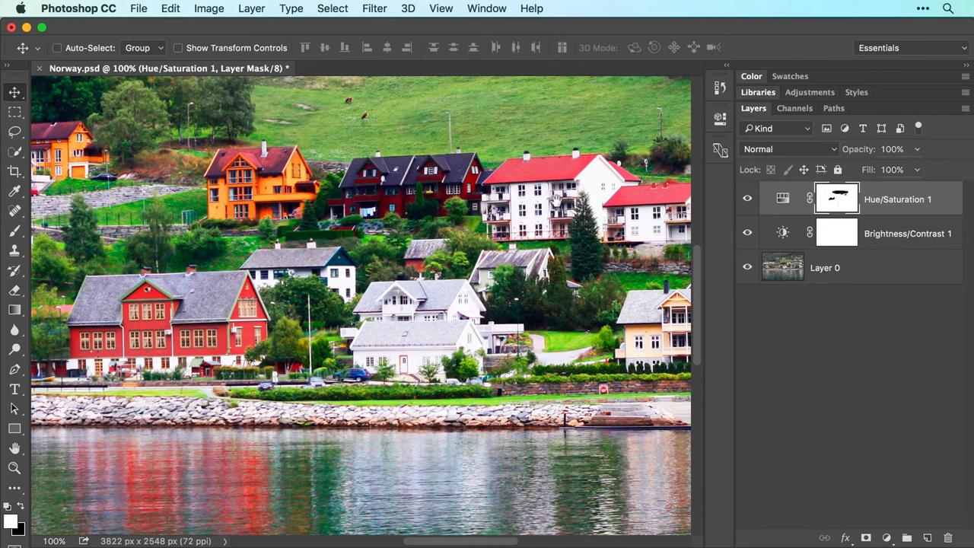
View the cow pasture above the red-roofed houses at 100% zoom
scroll("down", 3)
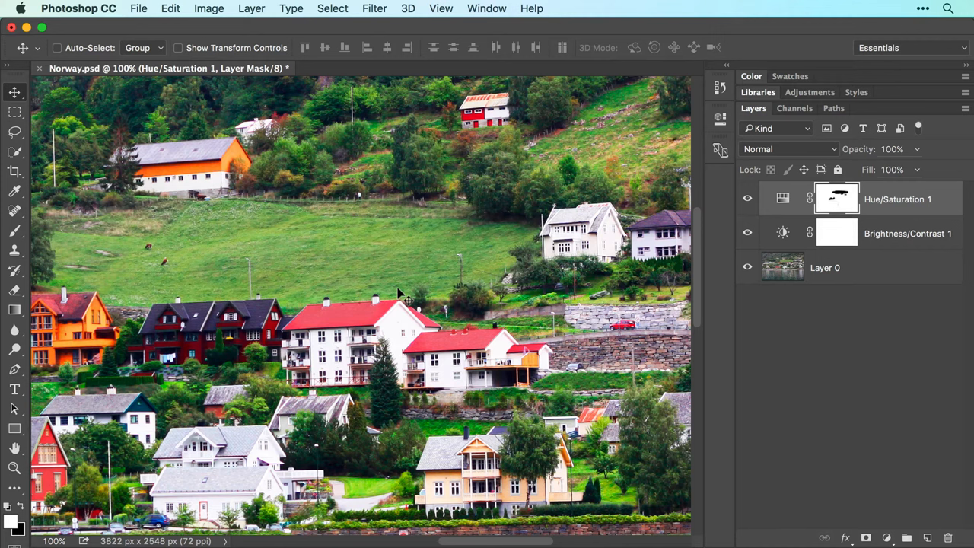
mouse_move(188, 277)
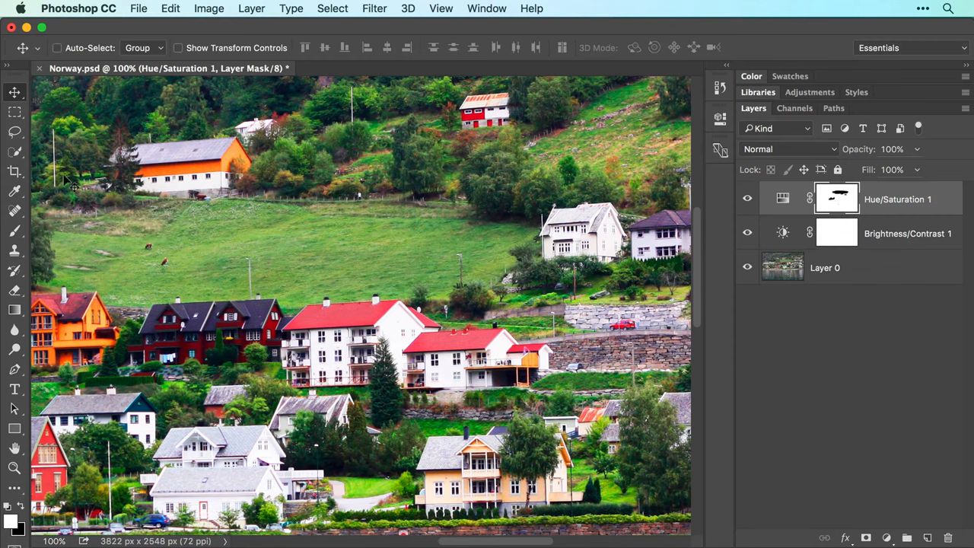
mouse_move(79, 205)
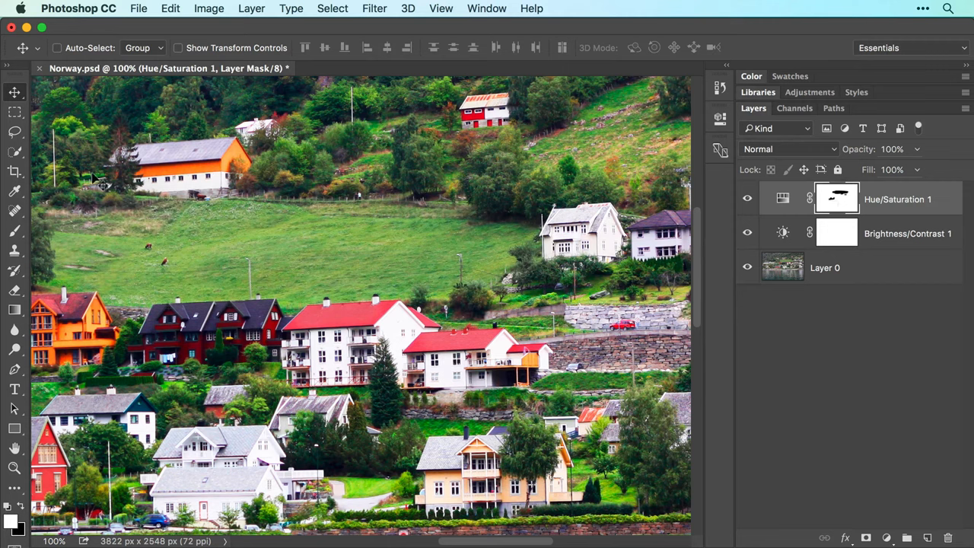
Create a blank layer named 'spot healing' with Layer > New > Layer
left_click(251, 8)
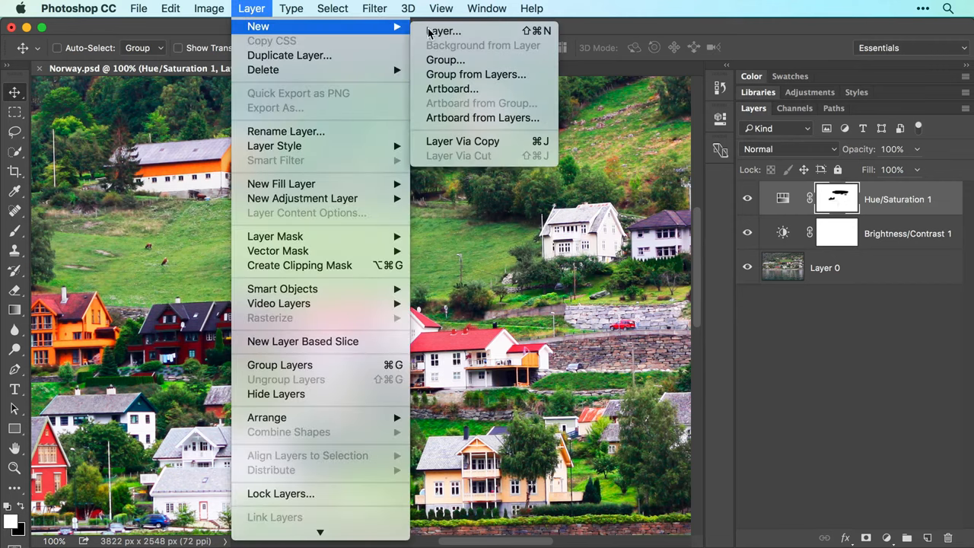
left_click(443, 31)
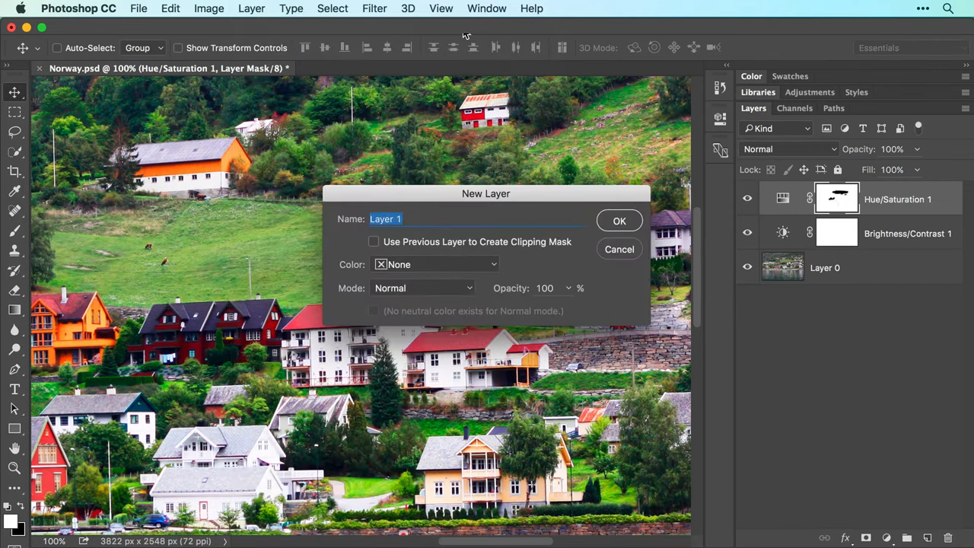
type("spot healing")
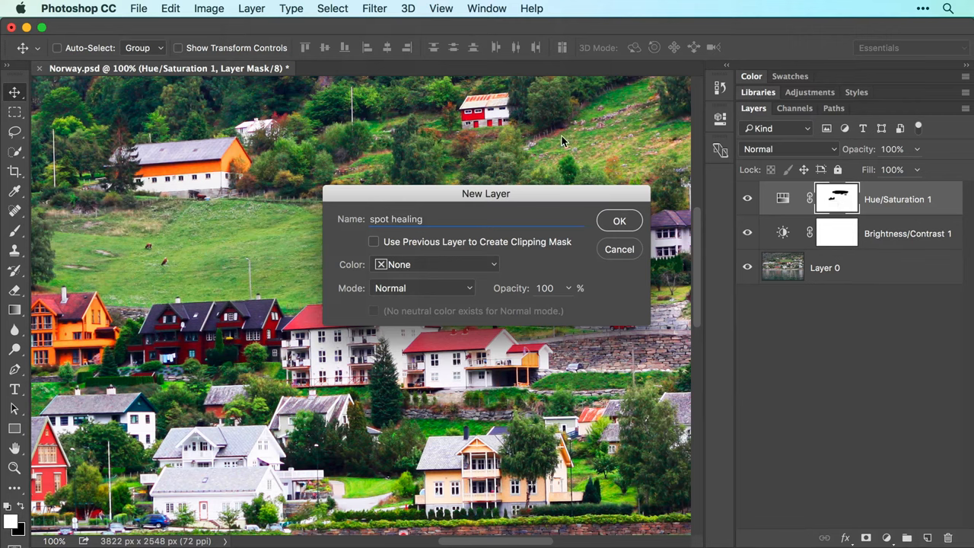
left_click(619, 221)
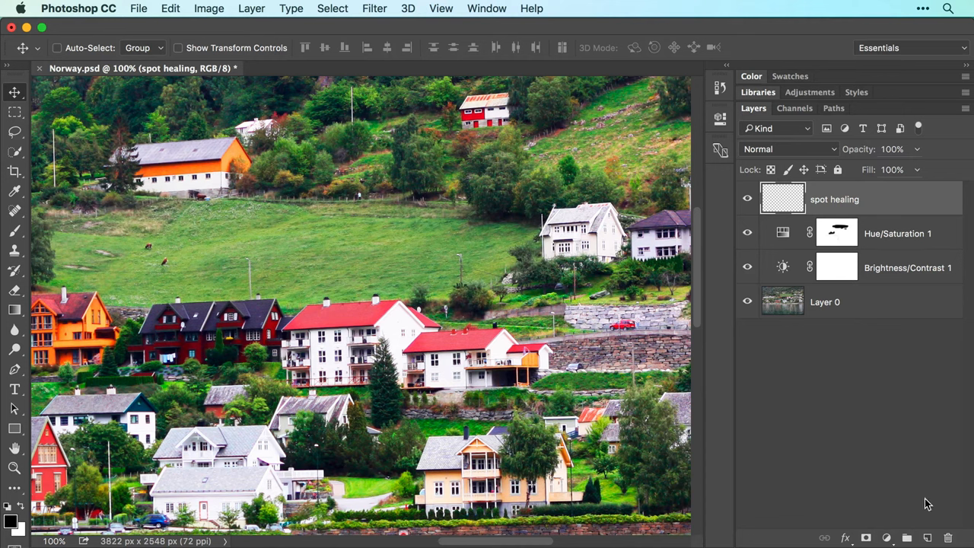
mouse_move(870, 410)
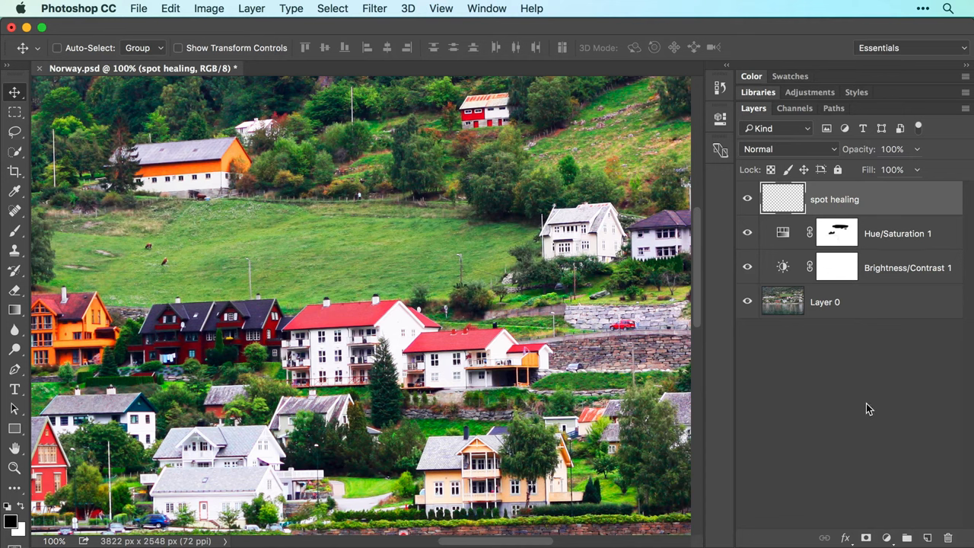
mouse_move(162, 242)
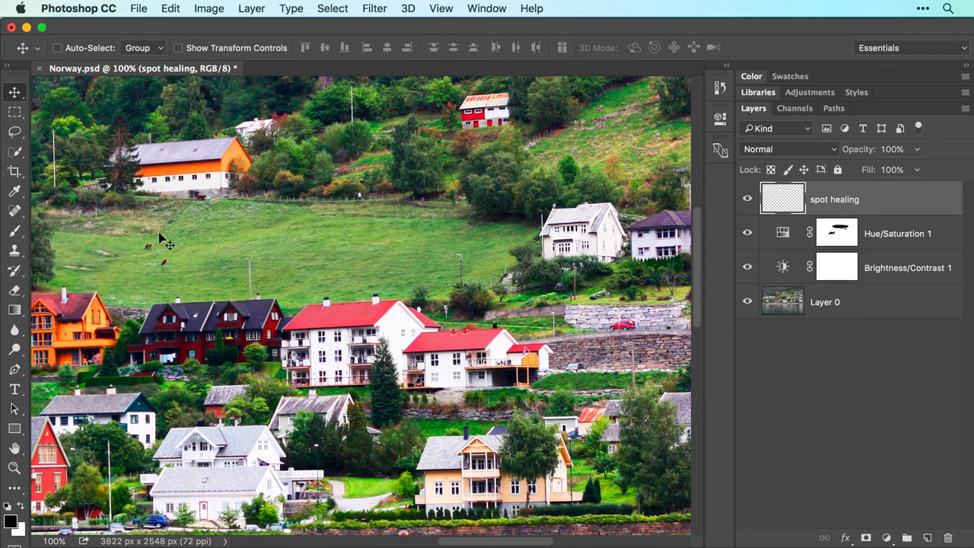
Select the Spot Healing Brush: Content-Aware, Sample All Layers, 40 px brush
left_click(15, 211)
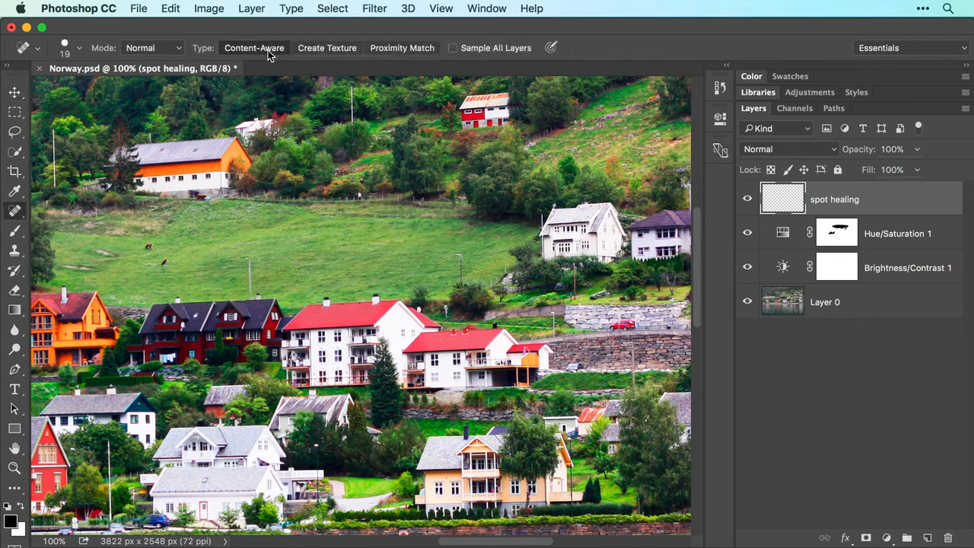
mouse_move(369, 49)
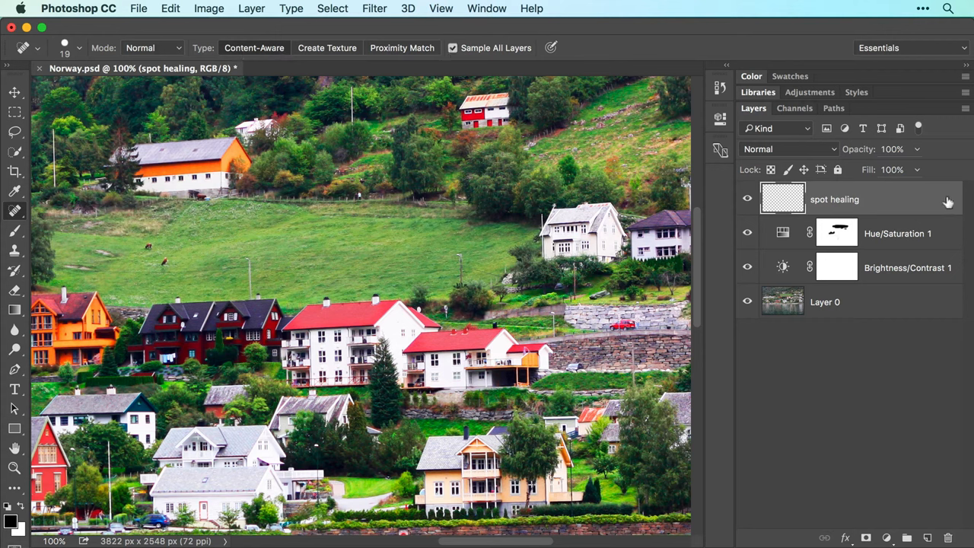
mouse_move(872, 203)
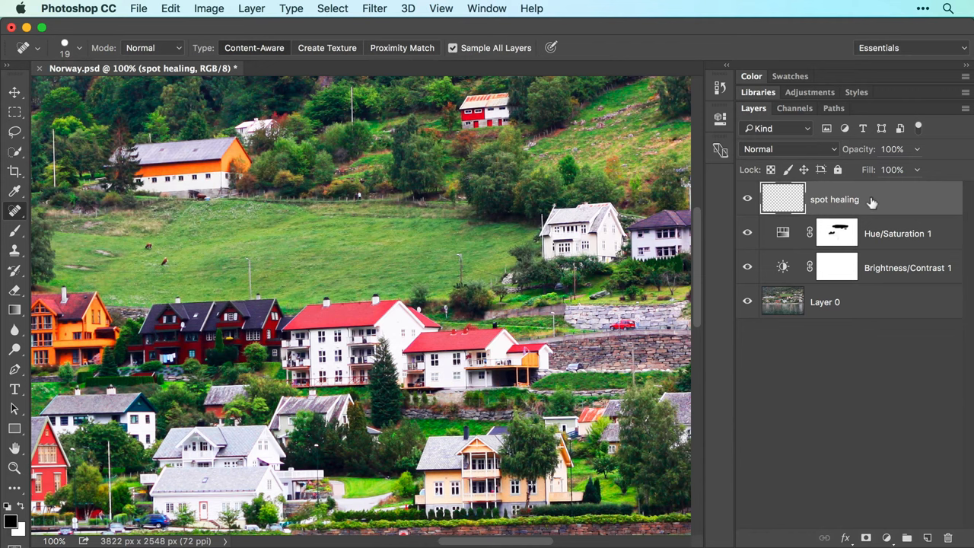
mouse_move(900, 303)
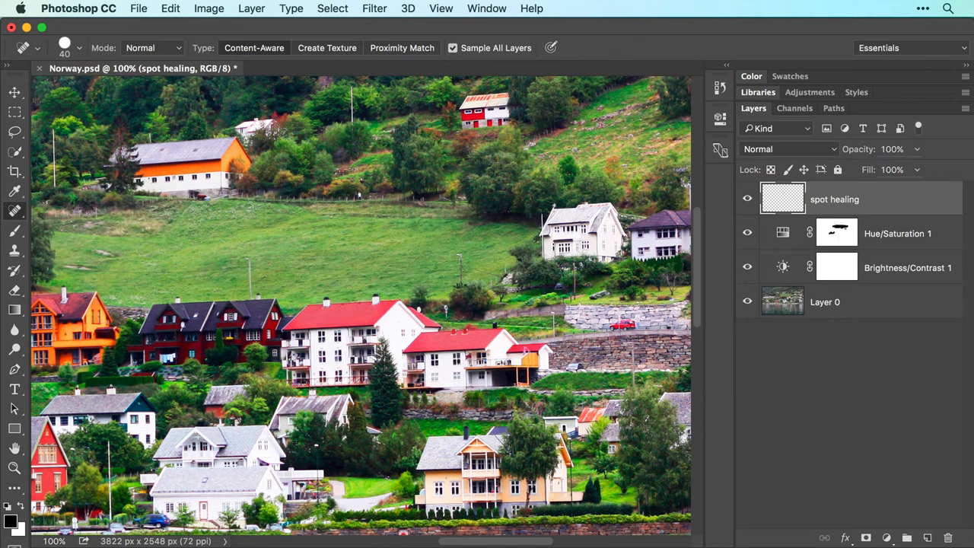
Resize the brush and heal the grazing cows out of the pasture
left_click(243, 259)
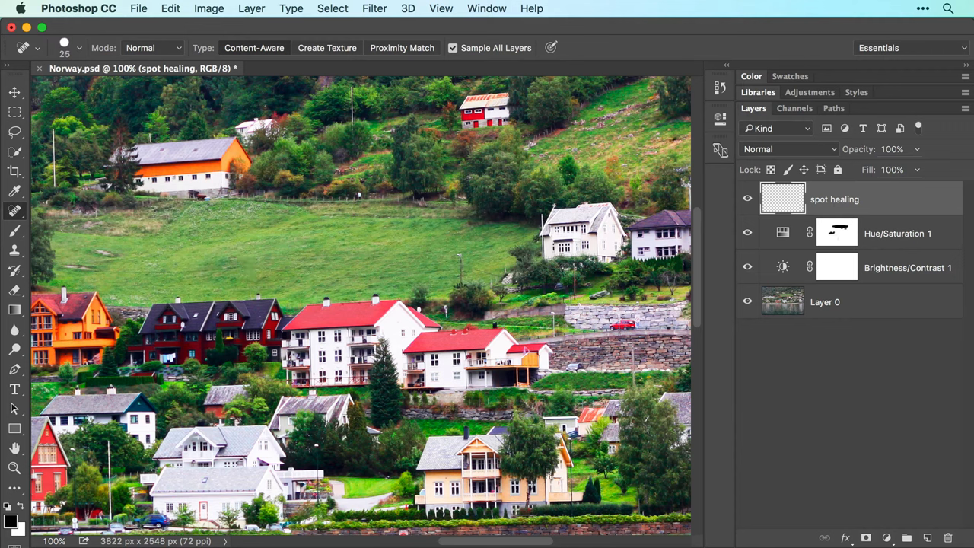
left_click_drag(456, 255, 491, 268)
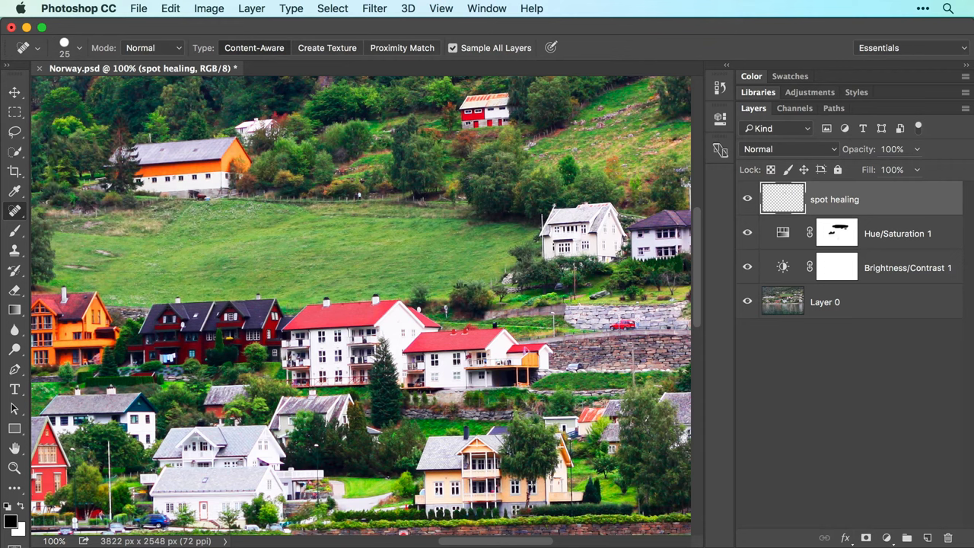
scroll("down", 3)
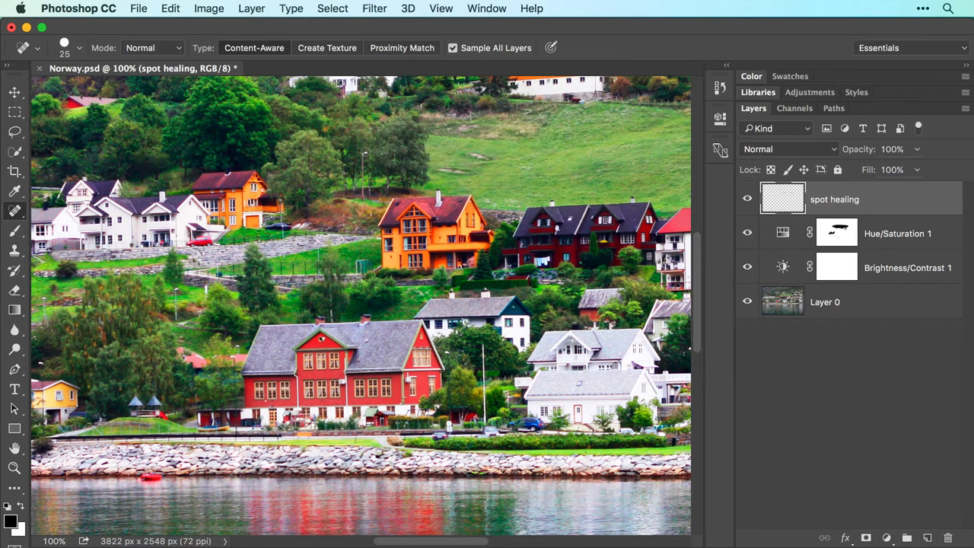
left_click(363, 175)
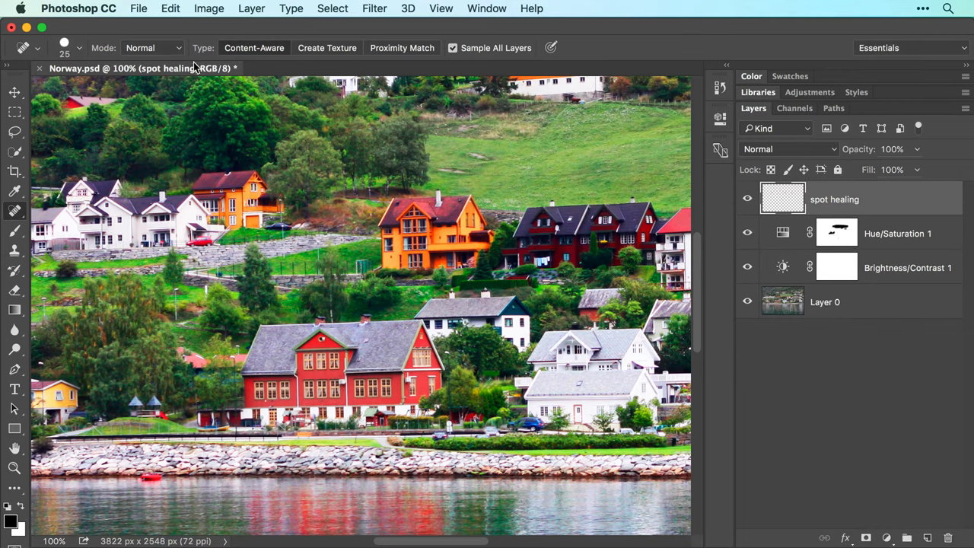
left_click(169, 9)
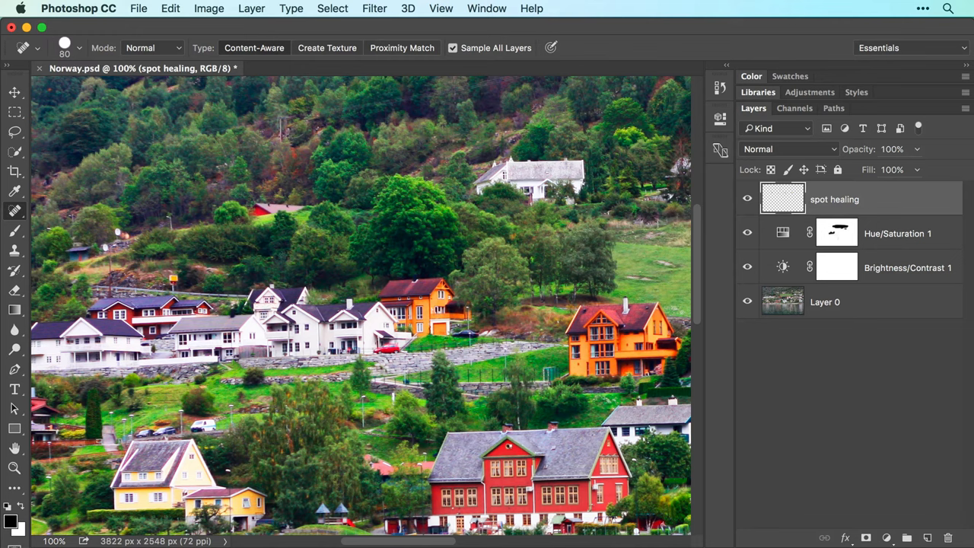
Create a blank layer named 'patch' with Layer > New > Layer
left_click(251, 8)
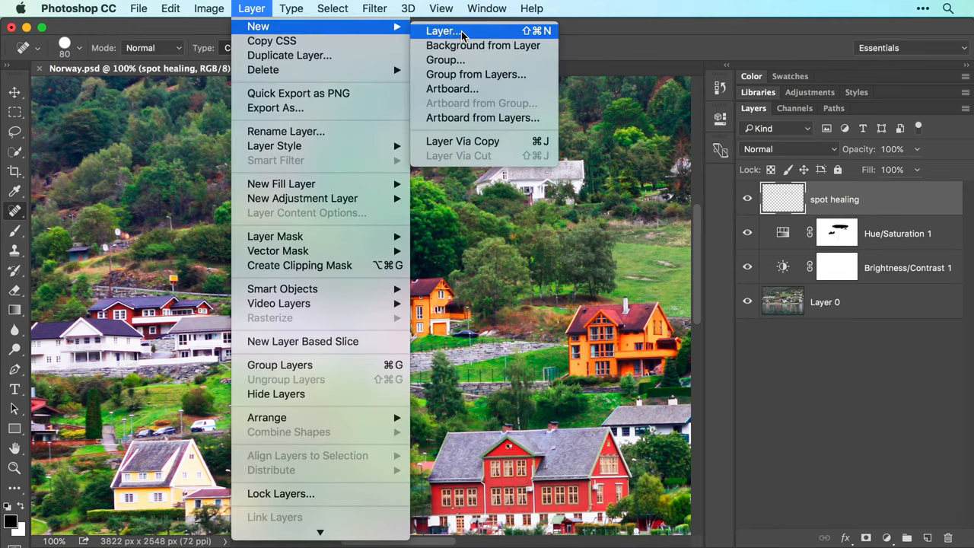
left_click(441, 31)
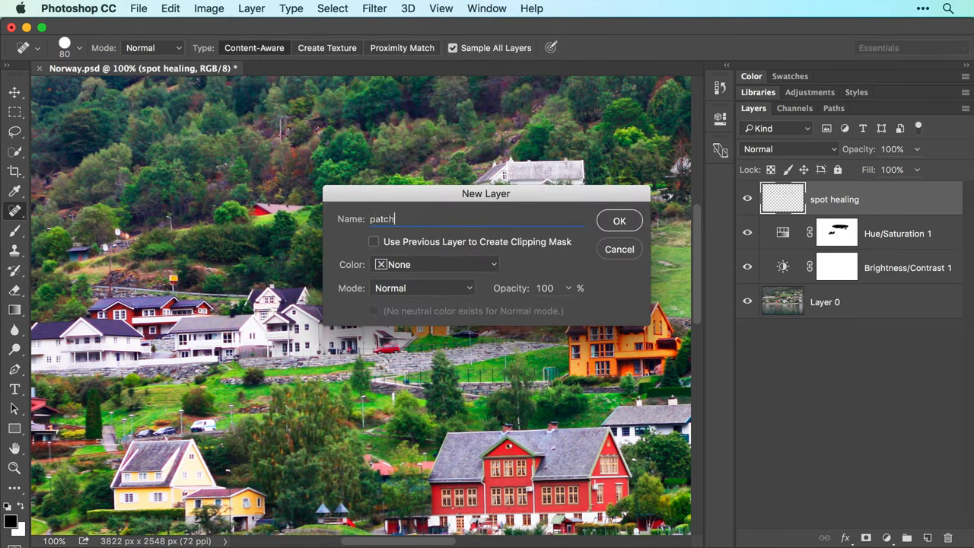
left_click(619, 220)
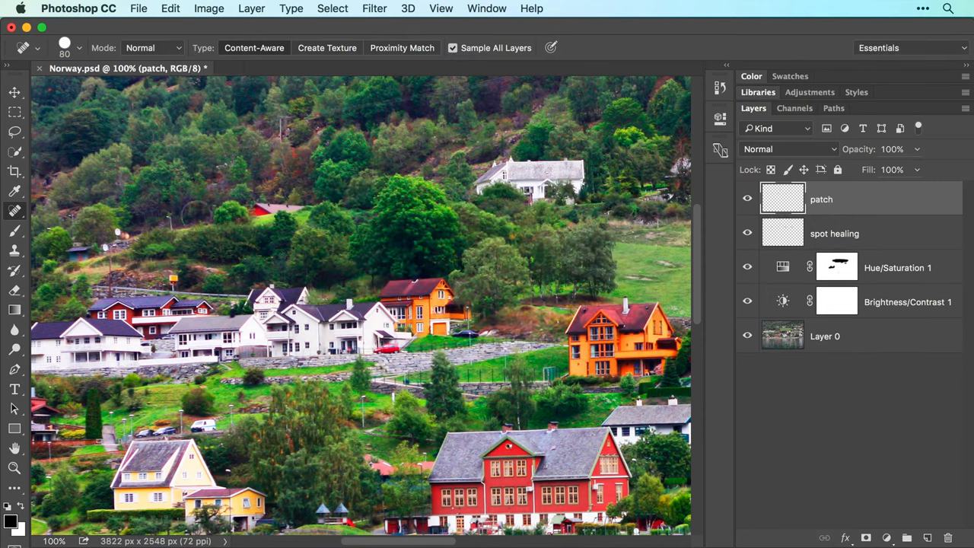
left_click(15, 211)
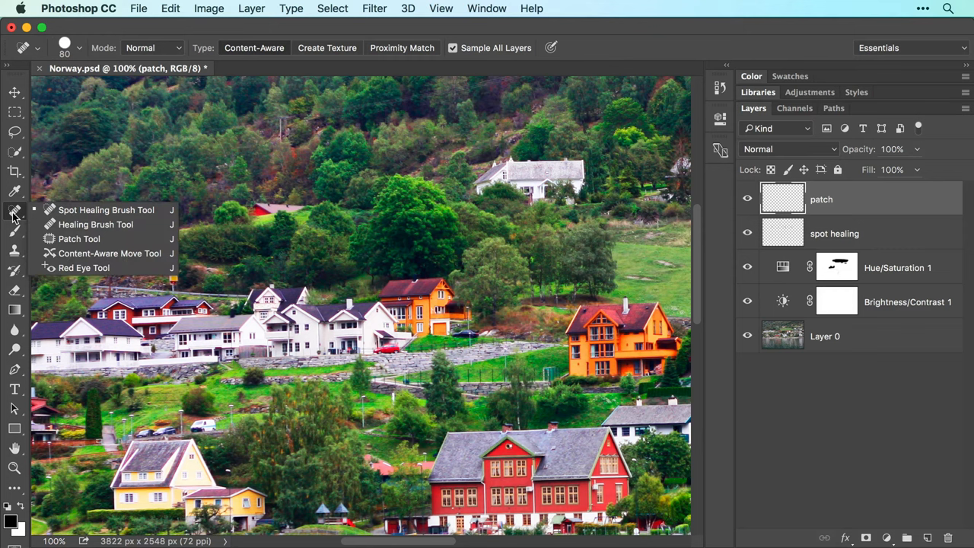
Choose the Patch Tool set to Content-Aware with Sample All Layers enabled
left_click(79, 238)
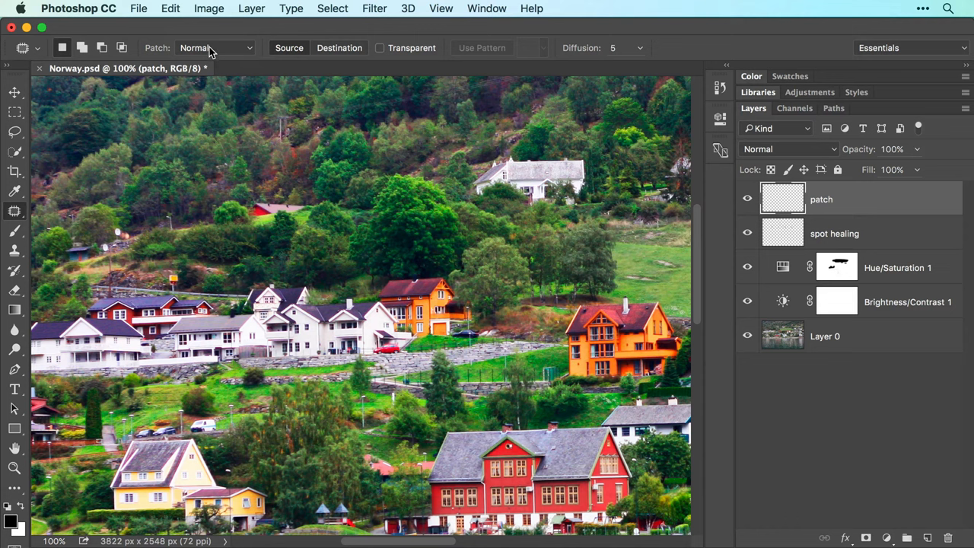
left_click(215, 47)
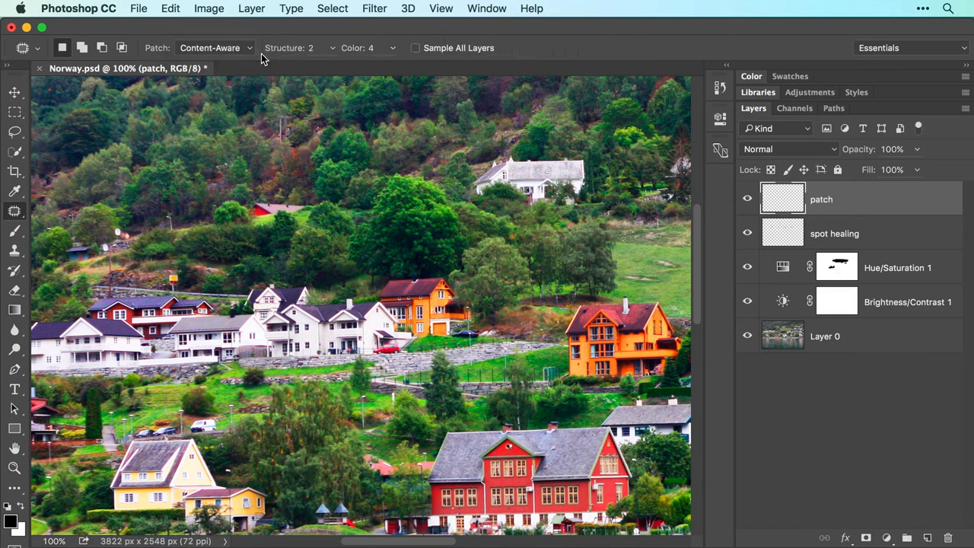
mouse_move(414, 53)
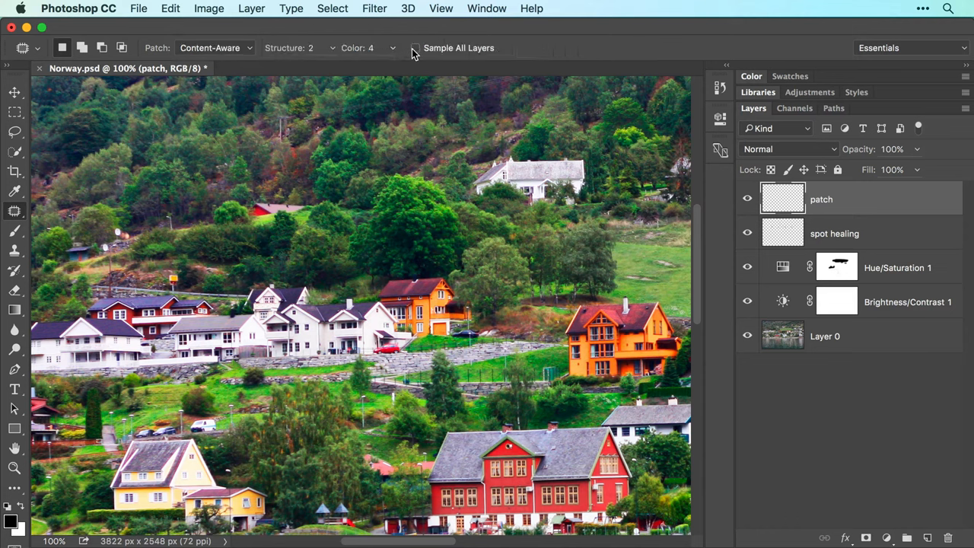
left_click(415, 48)
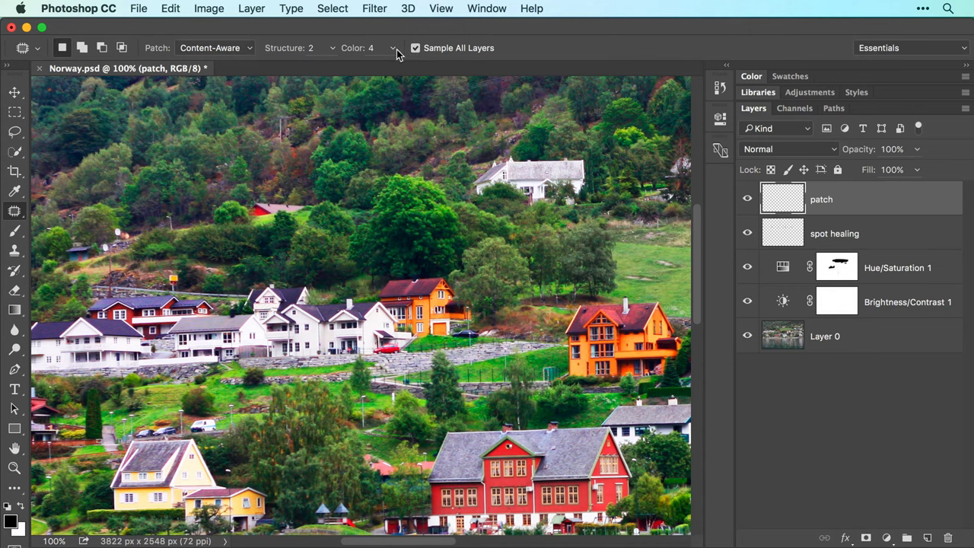
mouse_move(275, 62)
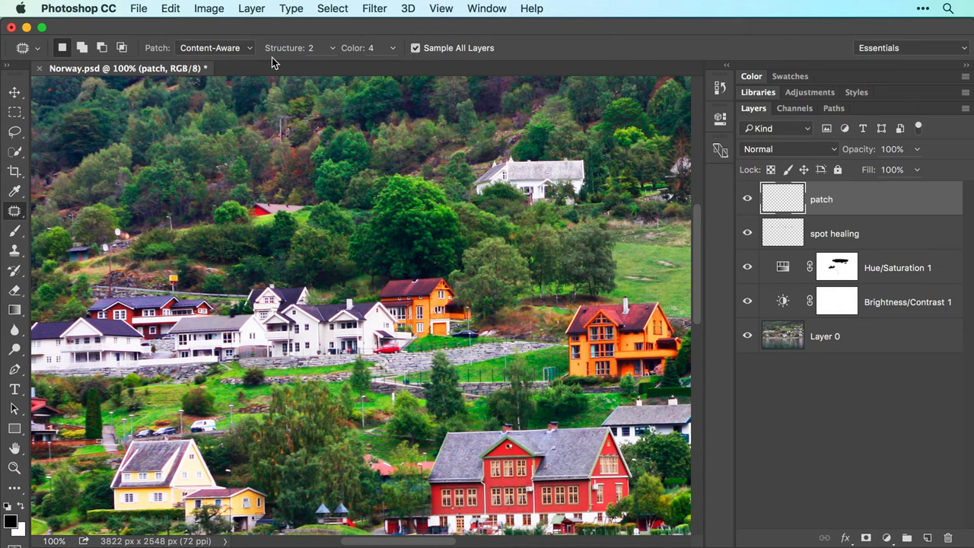
mouse_move(273, 64)
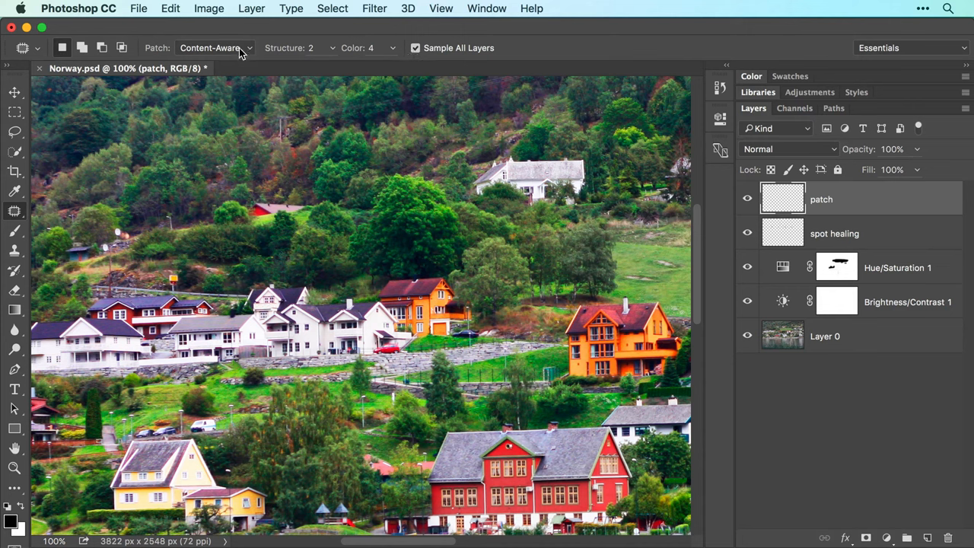
mouse_move(259, 179)
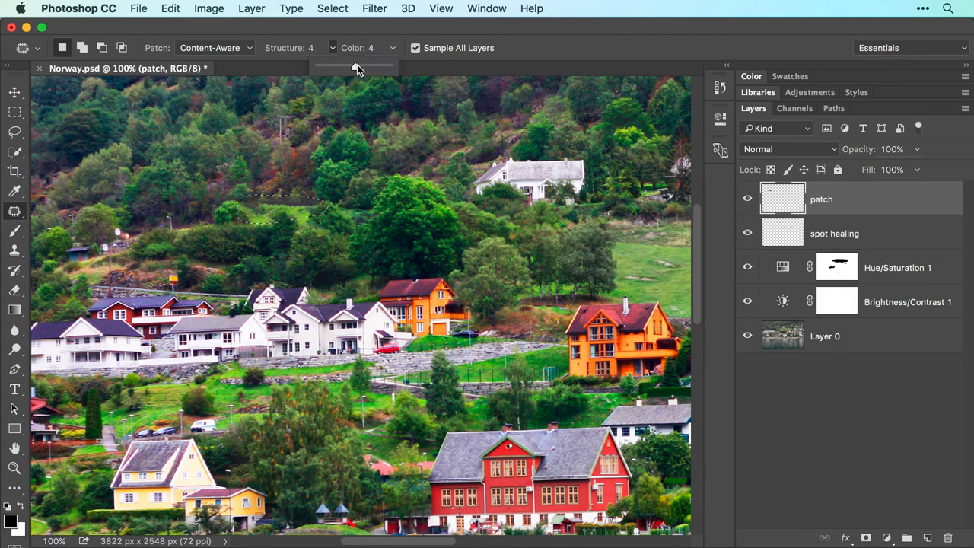
Set patch Structure to 4 and Color to 5, after briefly trying 9
left_click_drag(353, 68, 390, 68)
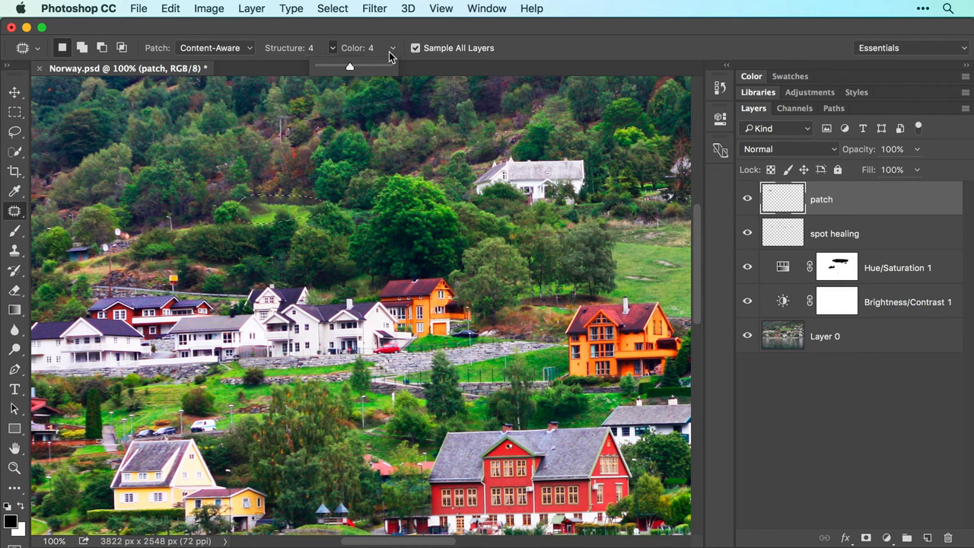
left_click_drag(350, 67, 426, 67)
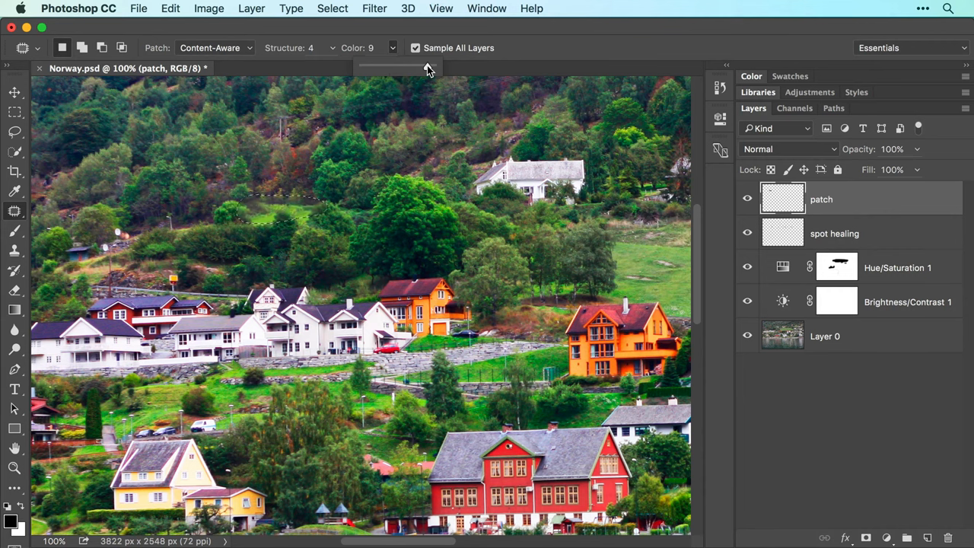
left_click_drag(426, 69, 395, 70)
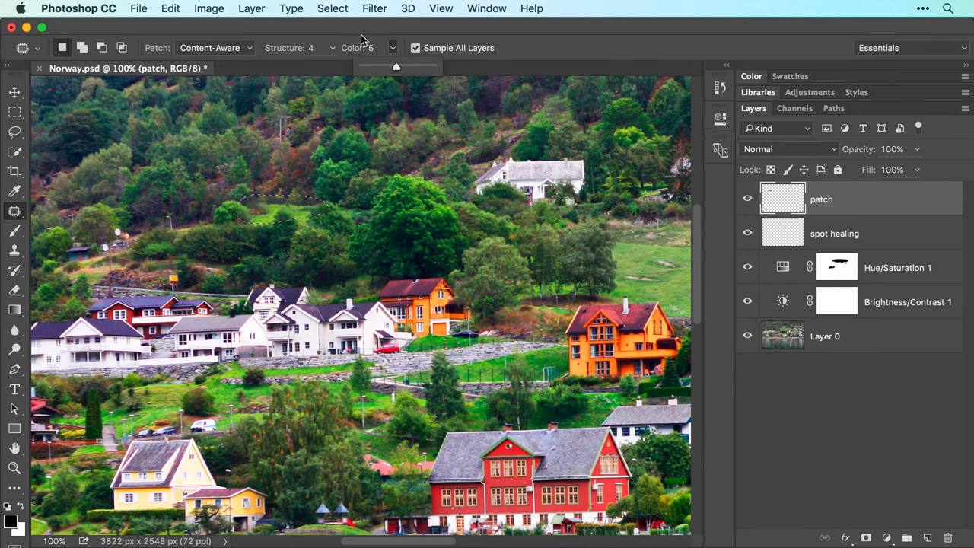
left_click(332, 8)
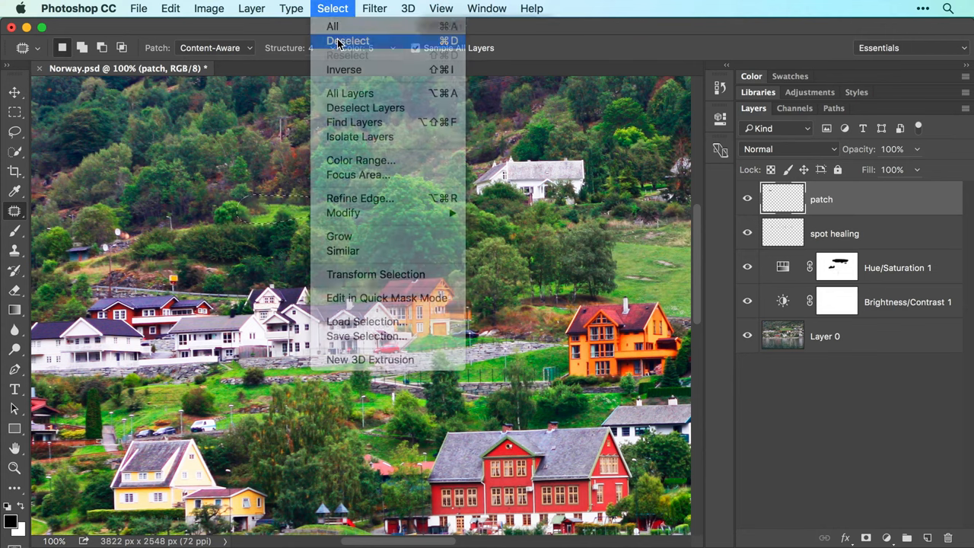
Deselect, toggle the retouch layers to compare, and save Norway.psd
left_click(441, 8)
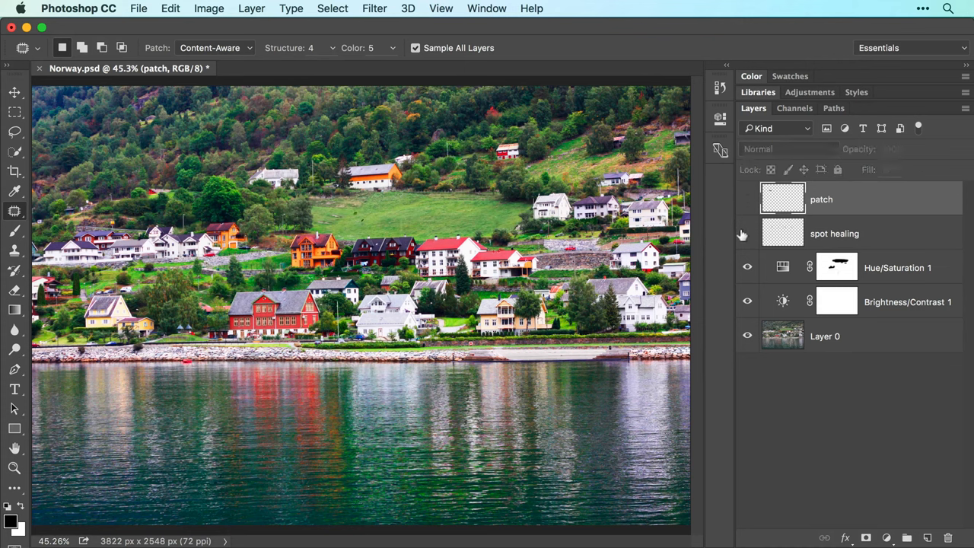
left_click(747, 198)
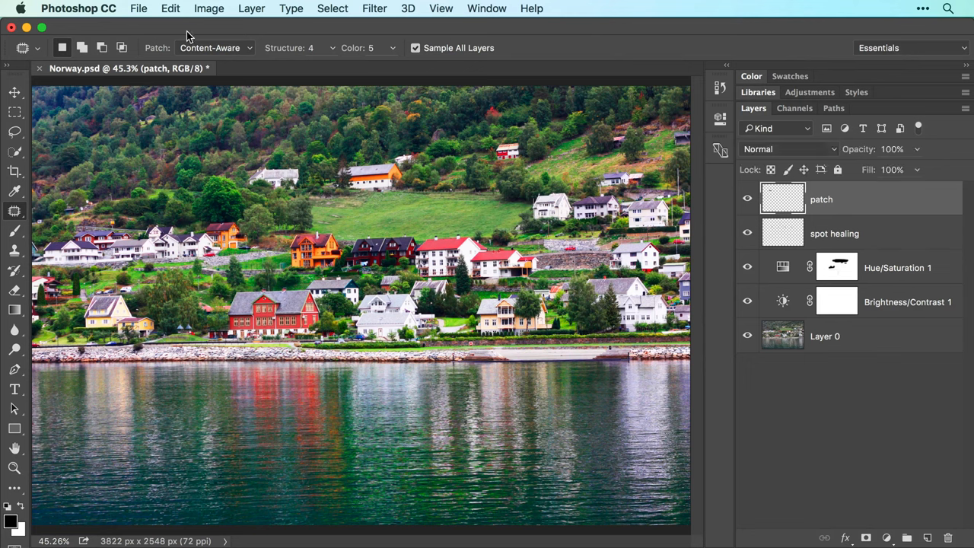
left_click(138, 9)
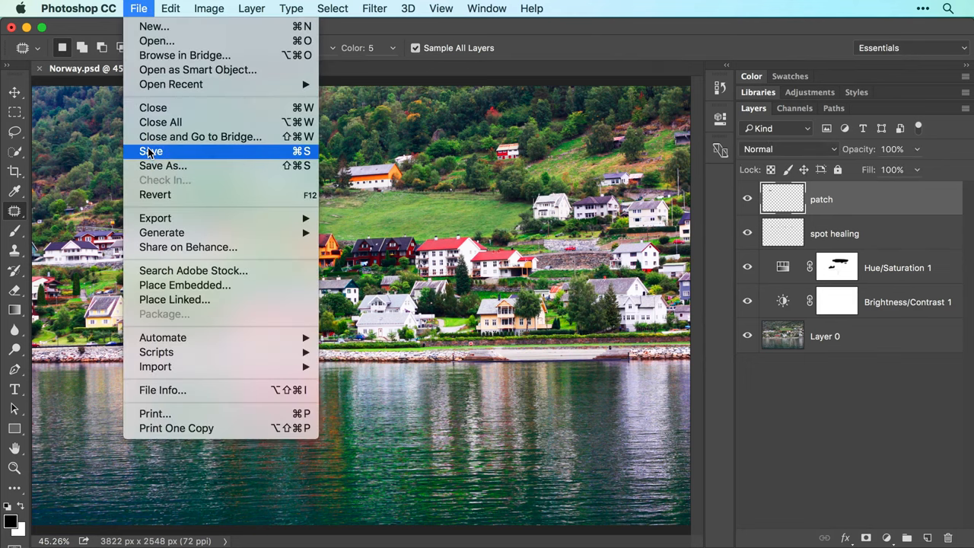